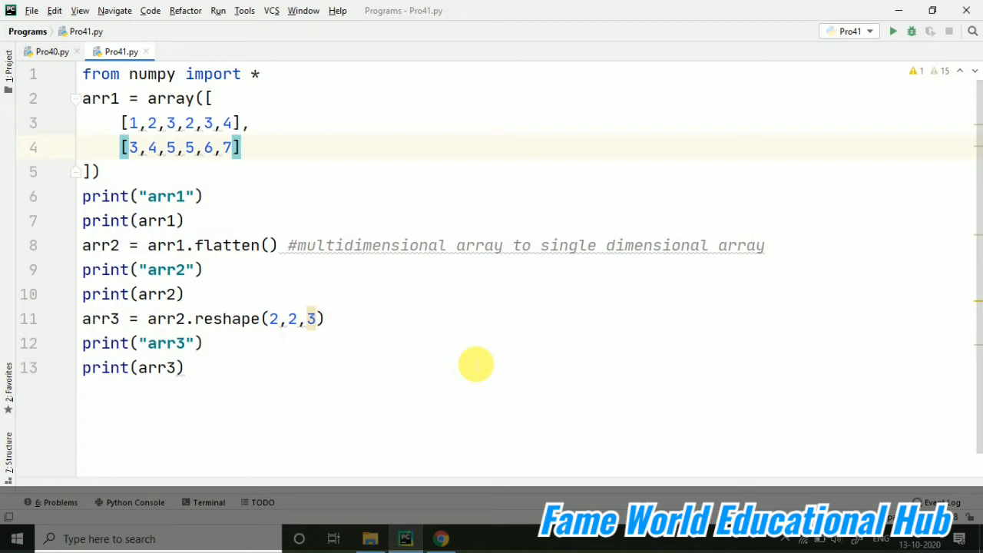
{"action": "mouse_move", "coordinate": [73, 51]}
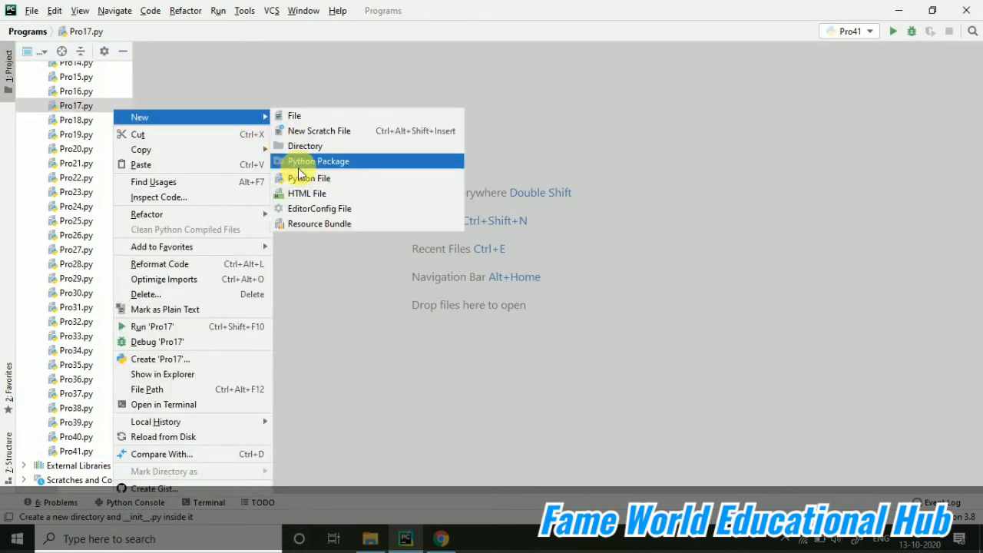
Create a new empty Python file named Pro42 in the Programs project
{"action": "left_click", "coordinate": [307, 177]}
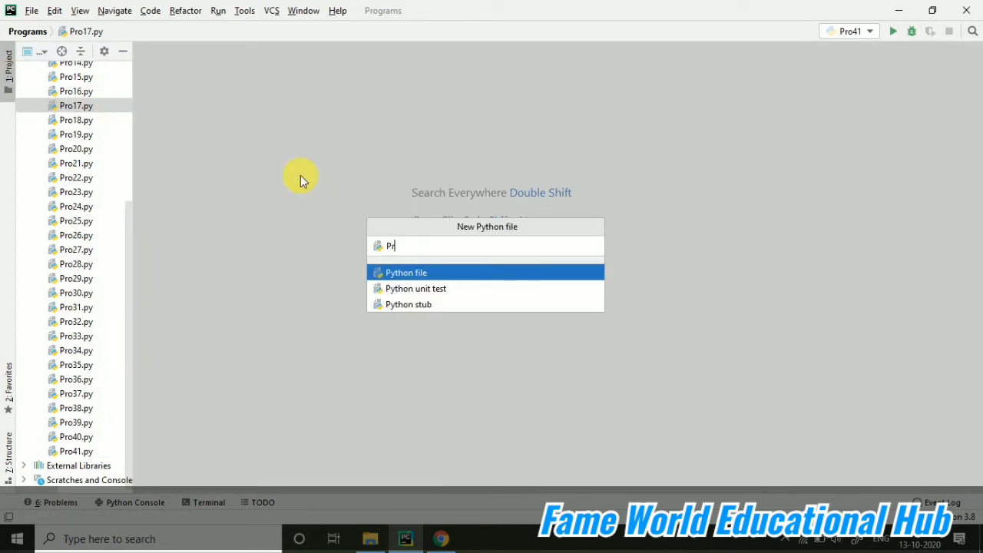
{"action": "key", "text": "Enter"}
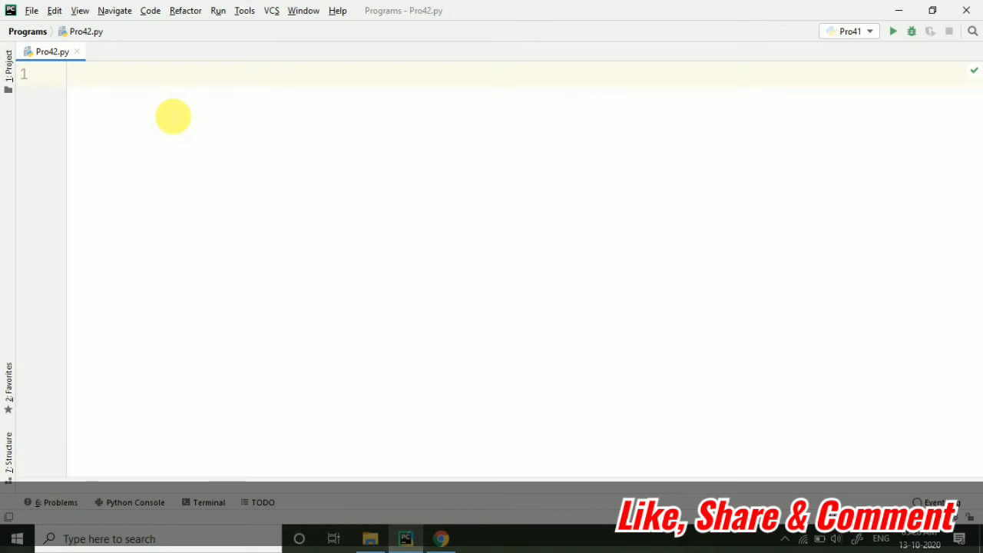
Write the numpy import, define two-row arr1 with array(), and print an "arr1" label and arr1
{"action": "type", "text": "v"}
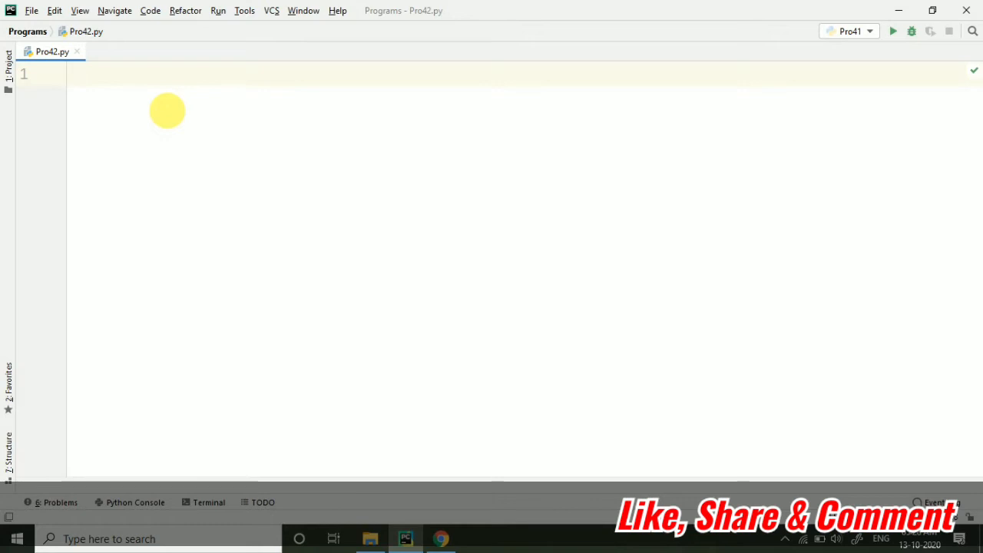
{"action": "type", "text": "from n"}
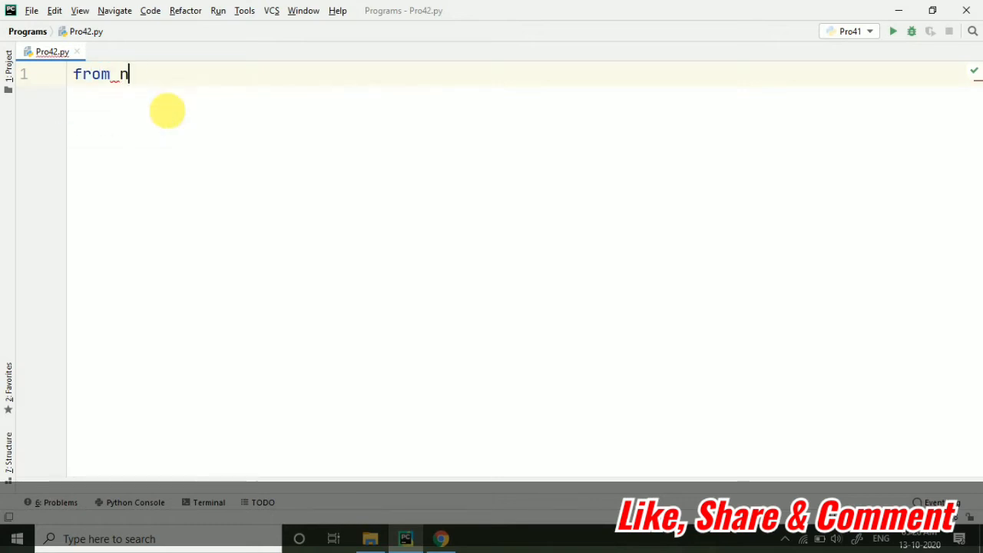
{"action": "type", "text": "umpy import *"}
{"action": "type", "text": "a"}
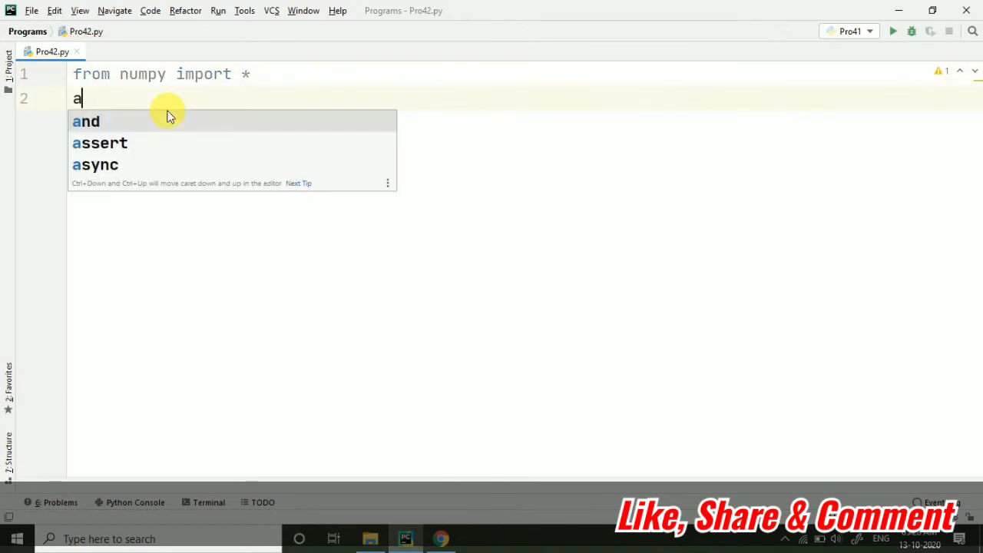
{"action": "type", "text": "rr1 = array"}
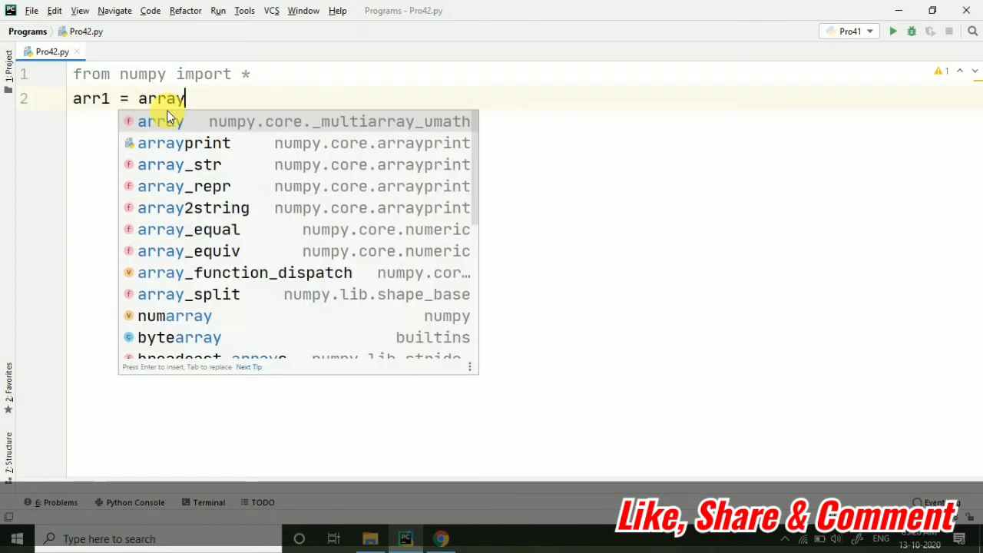
{"action": "type", "text": "(["}
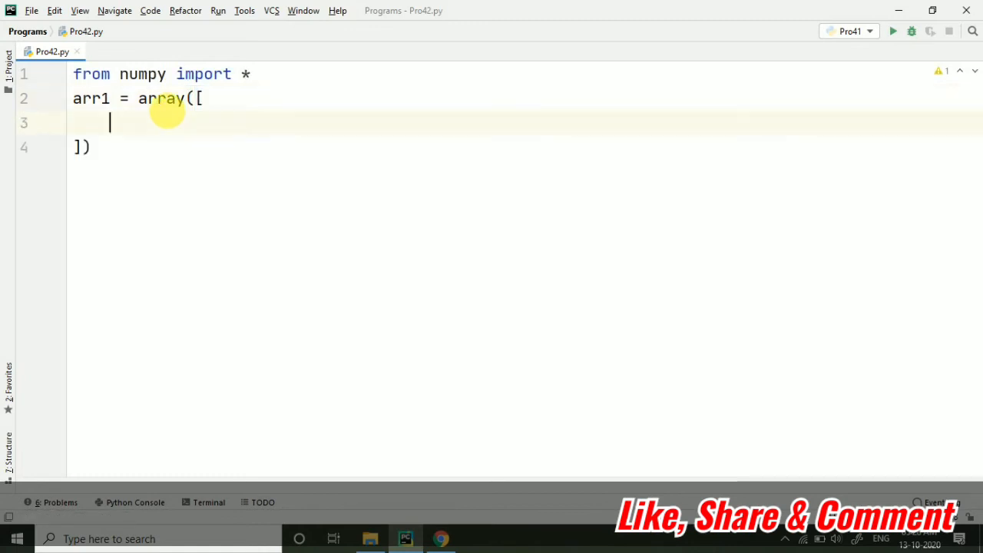
{"action": "type", "text": "[33,44,55,]"}
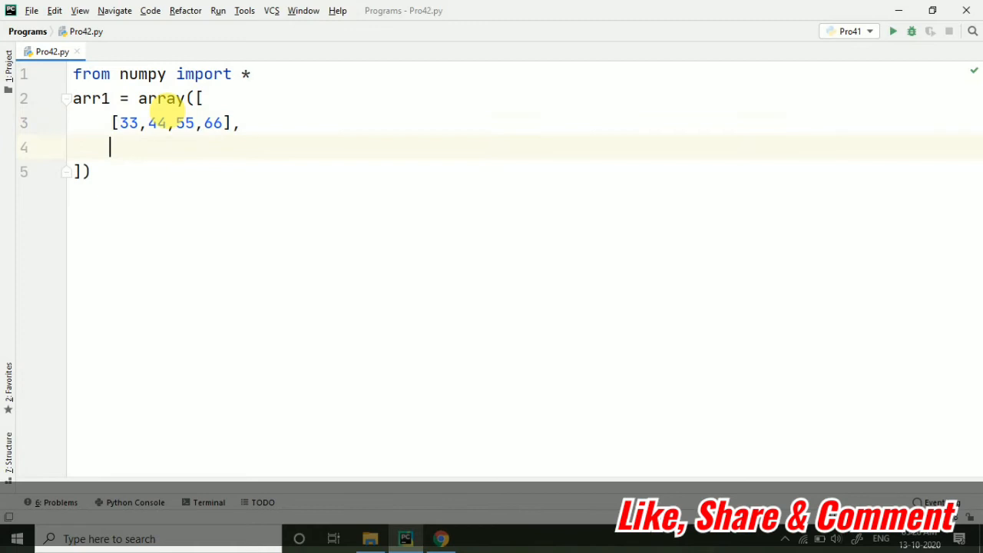
{"action": "type", "text": "[44,55,2]"}
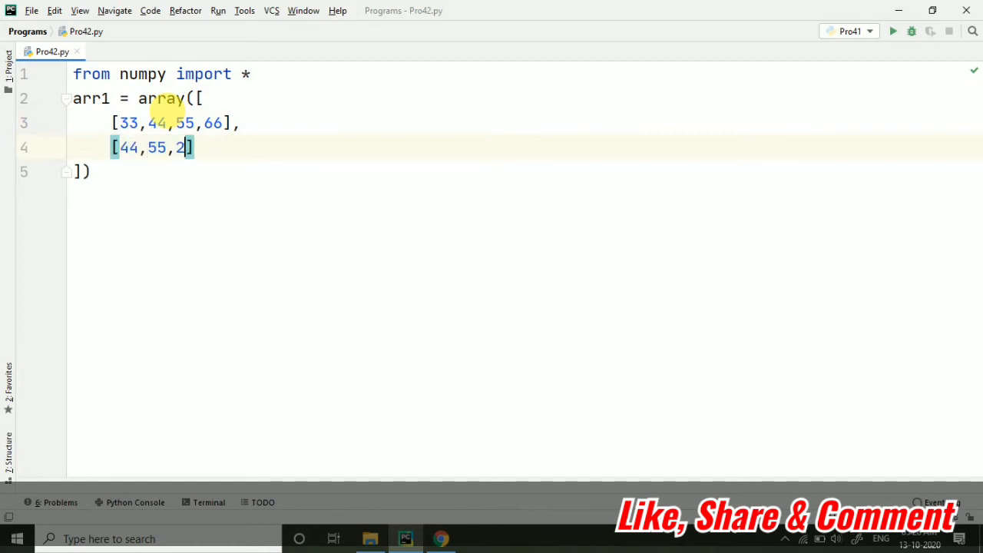
{"action": "type", "text": "2,1"}
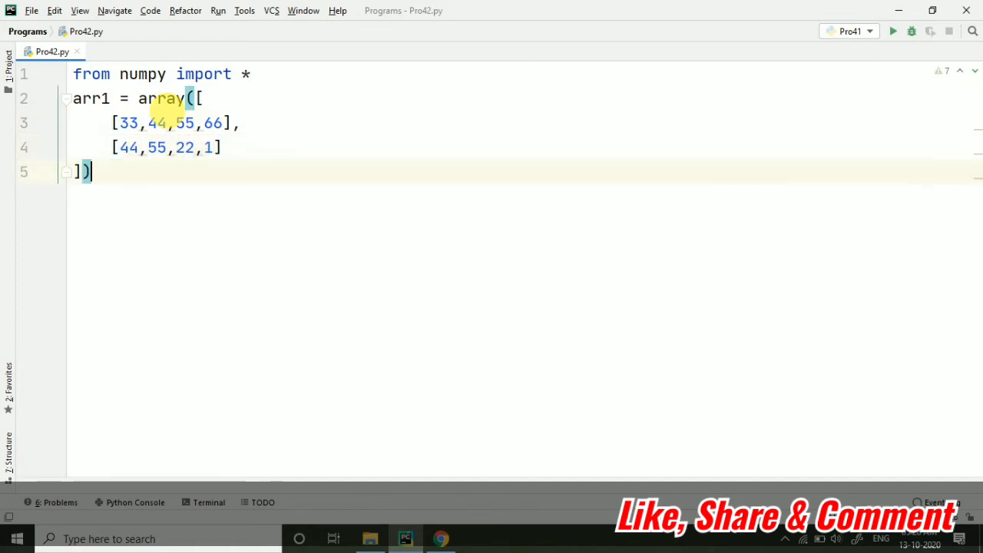
{"action": "type", "text": "print(\"\")"}
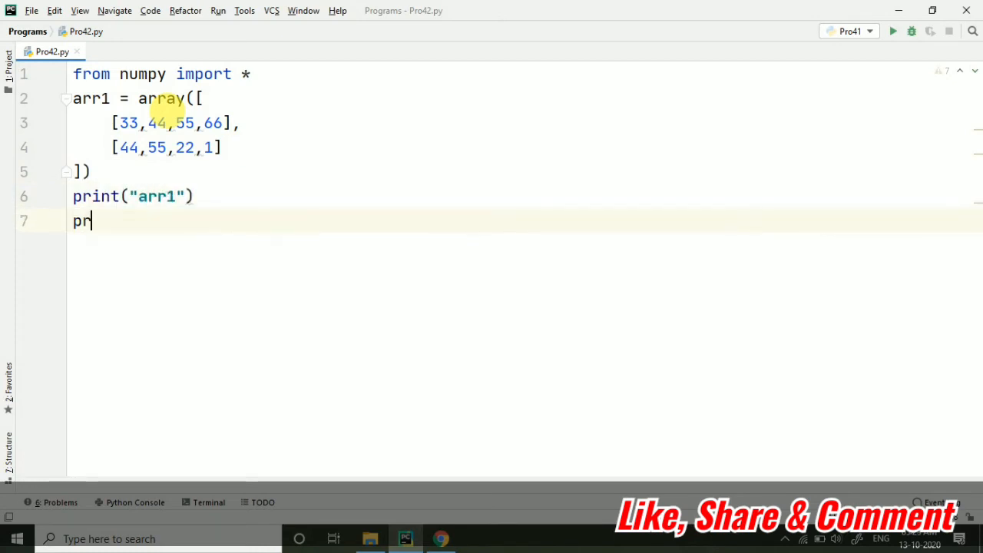
{"action": "type", "text": "int(arr2"}
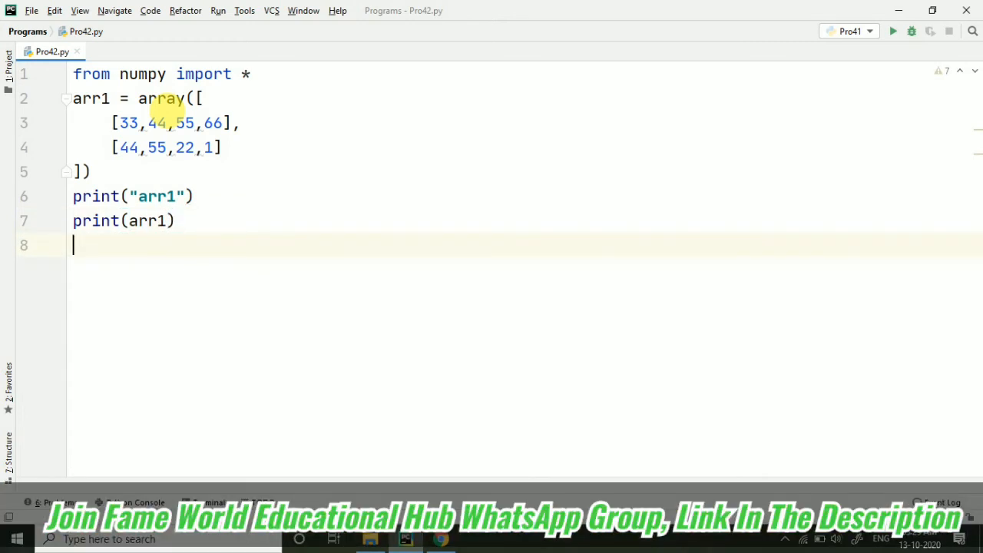
Add m = matrix(arr1) on line 8, highlighting the array and matrix keywords
{"action": "type", "text": "m = matrix("}
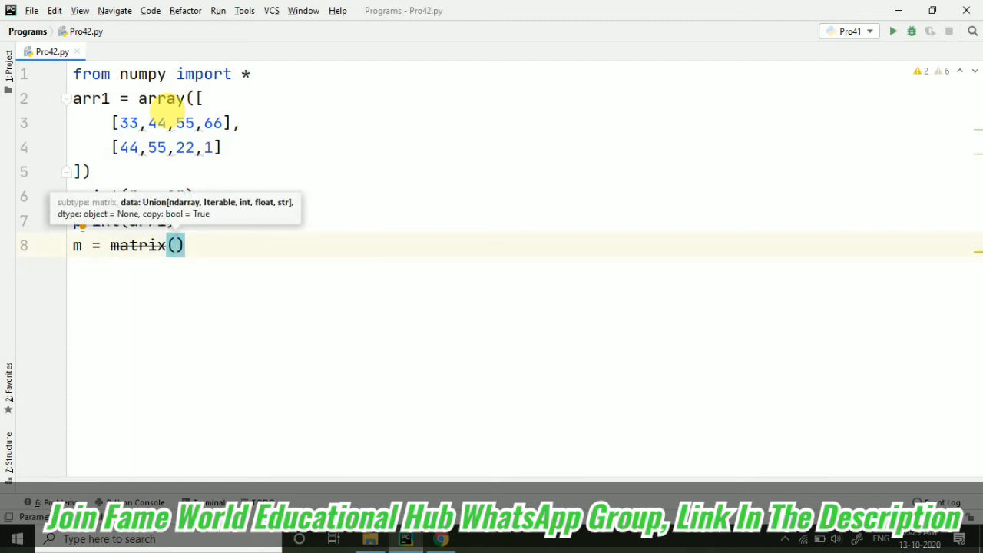
{"action": "mouse_move", "coordinate": [126, 171]}
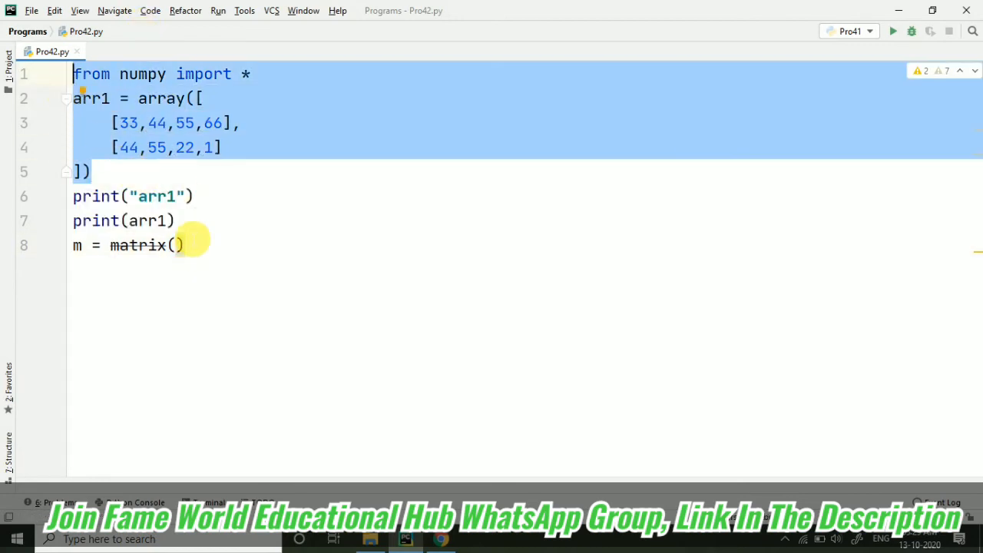
{"action": "left_click", "coordinate": [177, 245]}
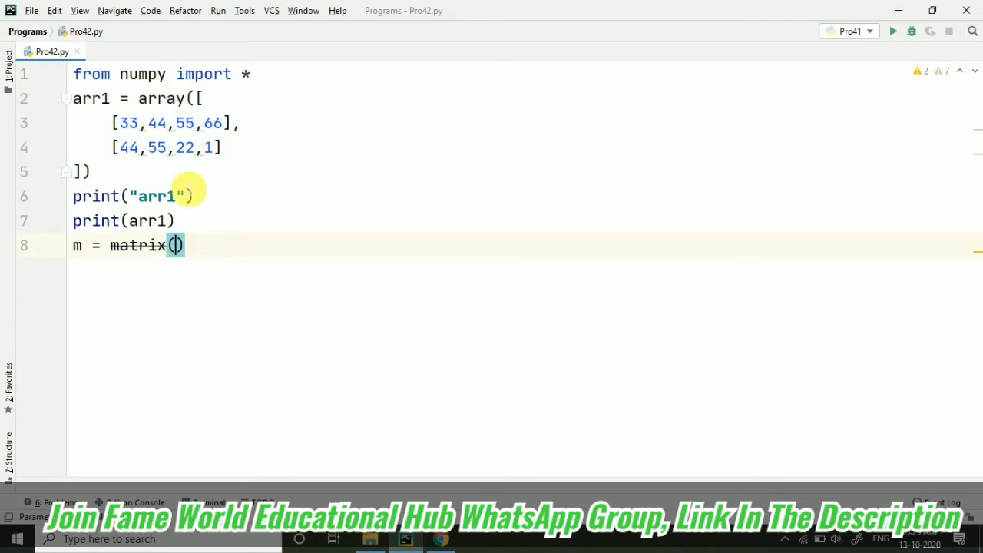
{"action": "double_click", "coordinate": [159, 99]}
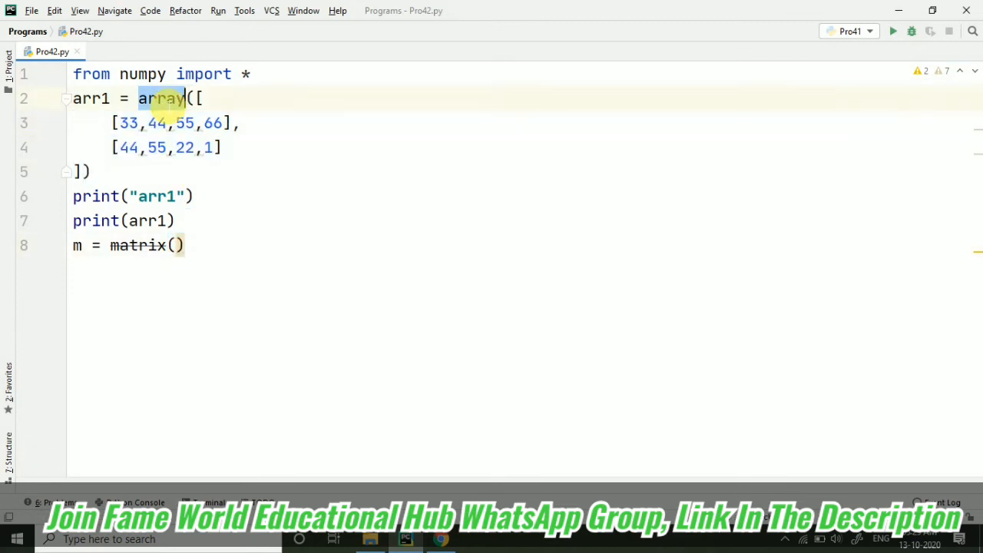
{"action": "mouse_move", "coordinate": [176, 249]}
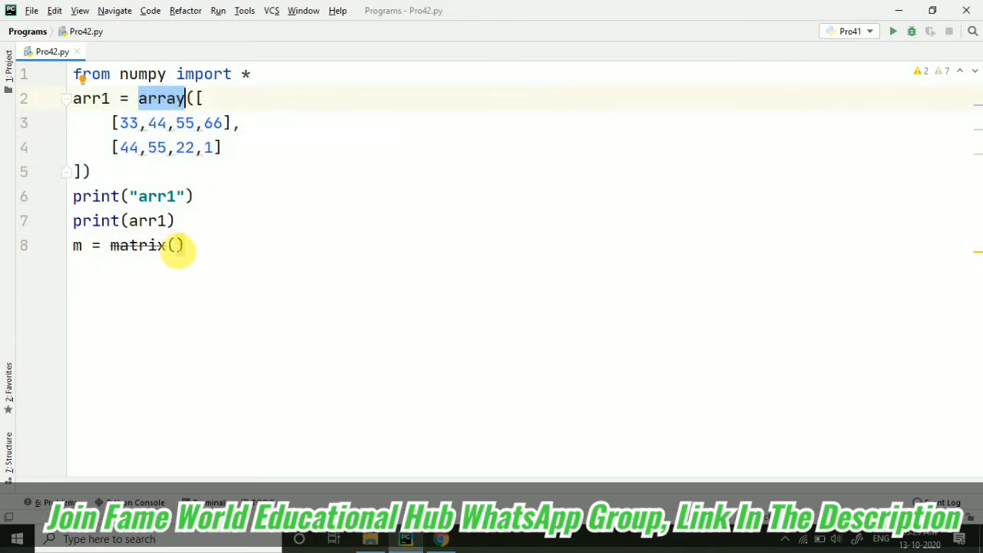
{"action": "type", "text": "arr1"}
{"action": "type", "text": "print(\""}
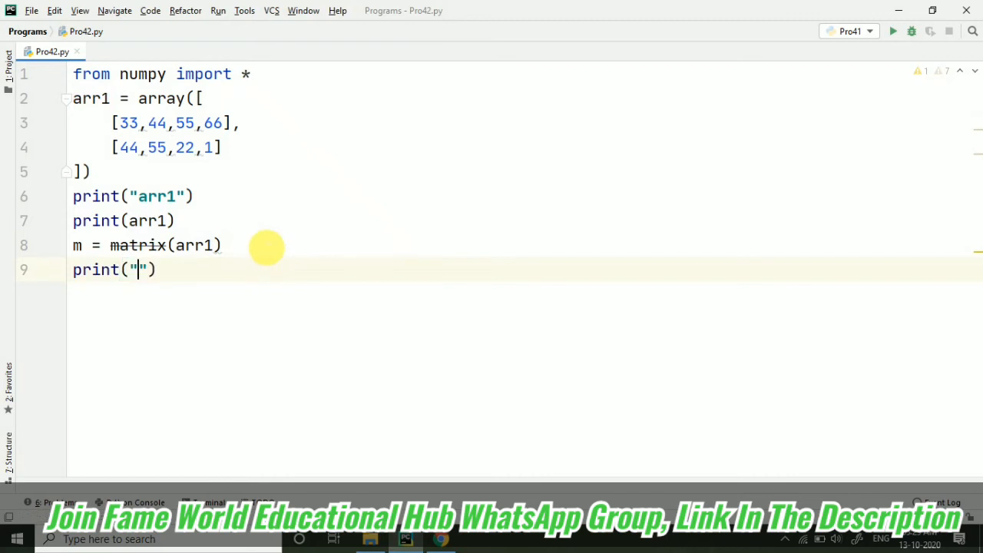
{"action": "type", "text": "m"}
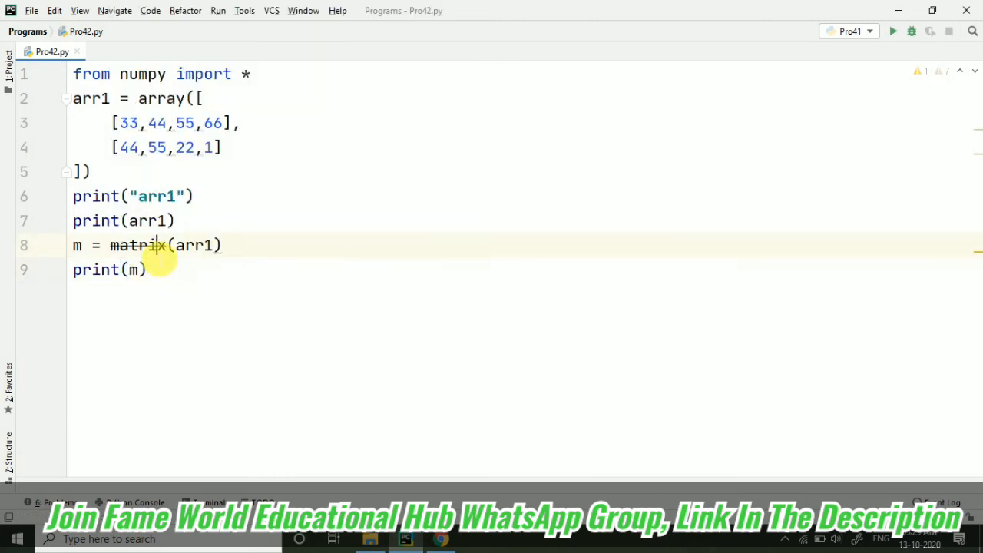
{"action": "double_click", "coordinate": [137, 245]}
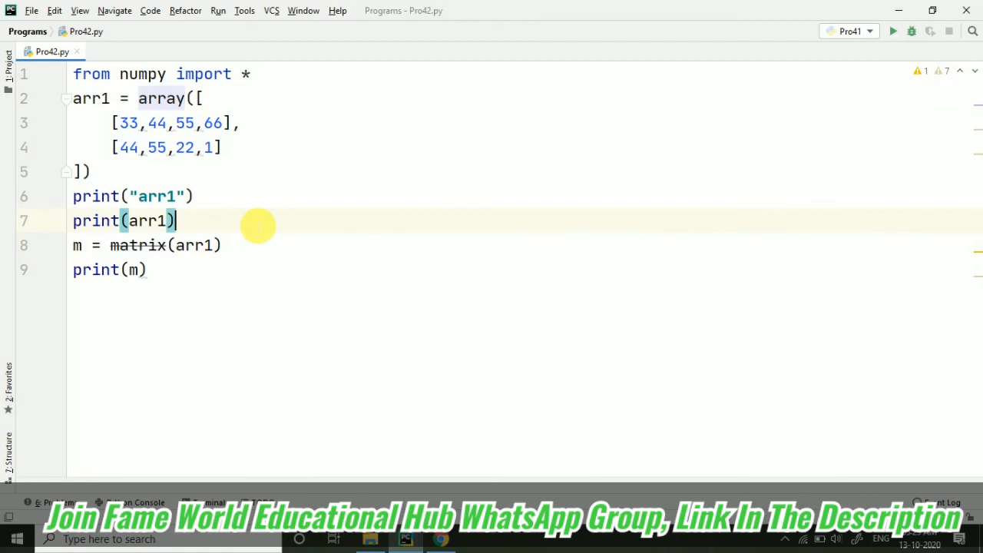
{"action": "left_click", "coordinate": [895, 32]}
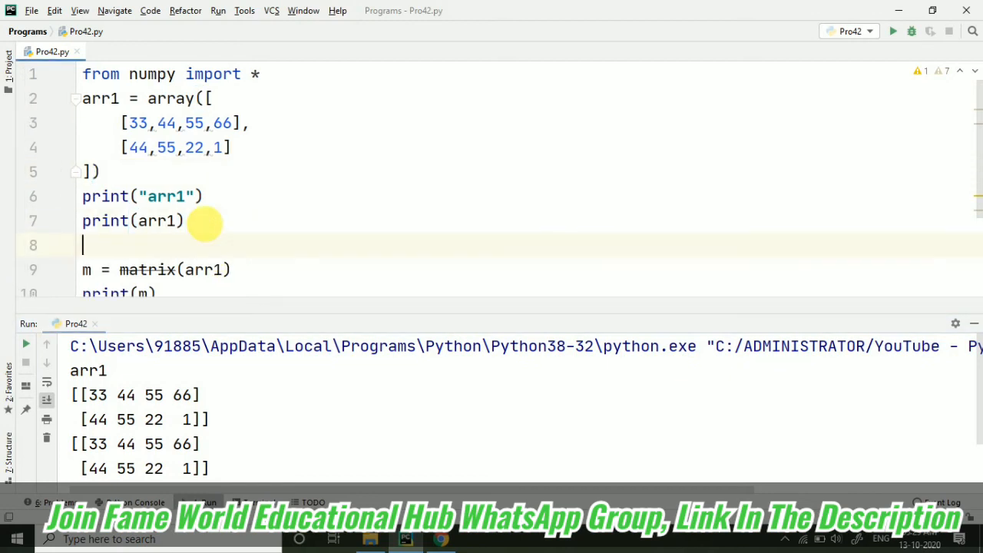
Begin a print statement on the line after m = matrix(arr1)
{"action": "type", "text": "pri"}
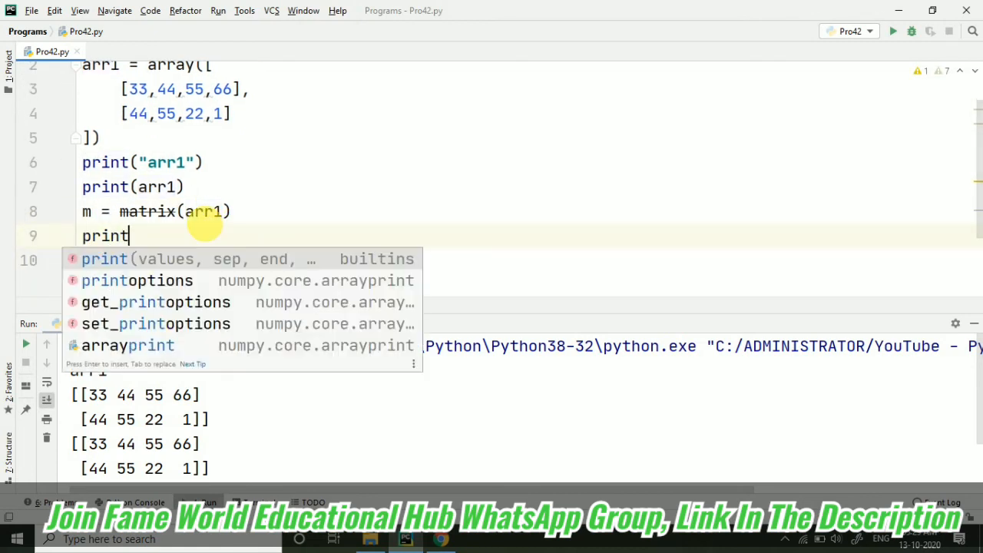
Complete print("m") and rerun Pro42 to show both labels and values
{"action": "type", "text": "(\"m\")"}
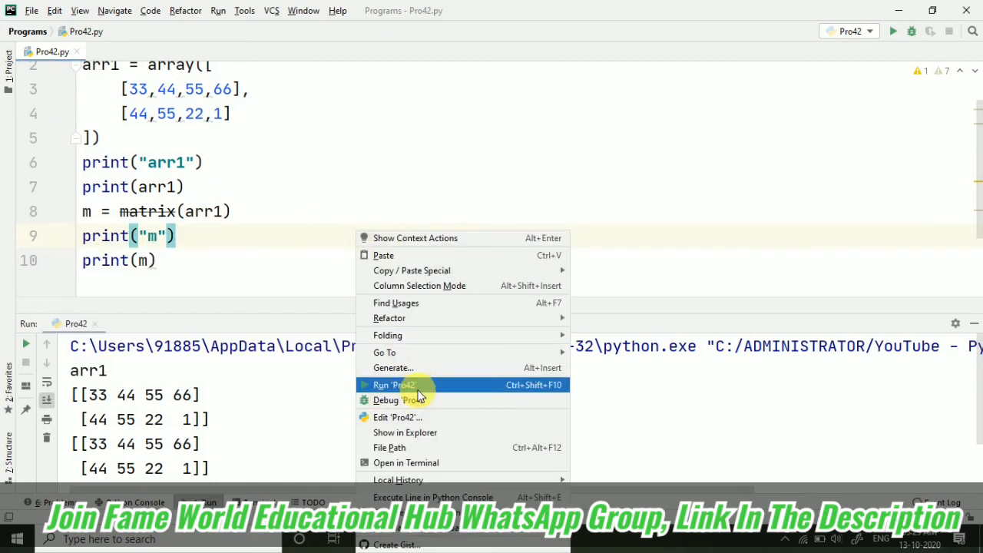
{"action": "left_click", "coordinate": [393, 385]}
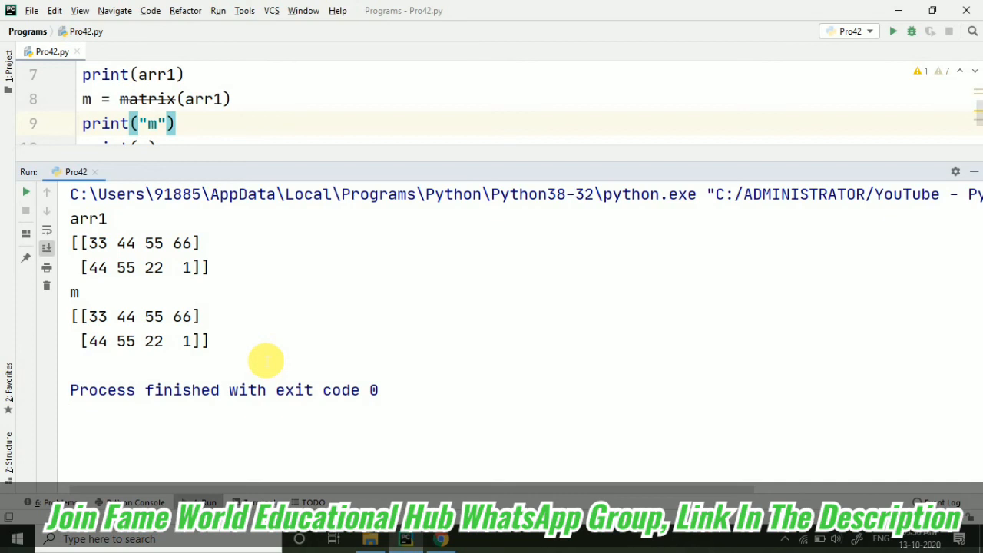
Collapse the Run panel and clear the selection to show all ten script lines
{"action": "left_click_drag", "start_coordinate": [70, 218], "coordinate": [210, 267]}
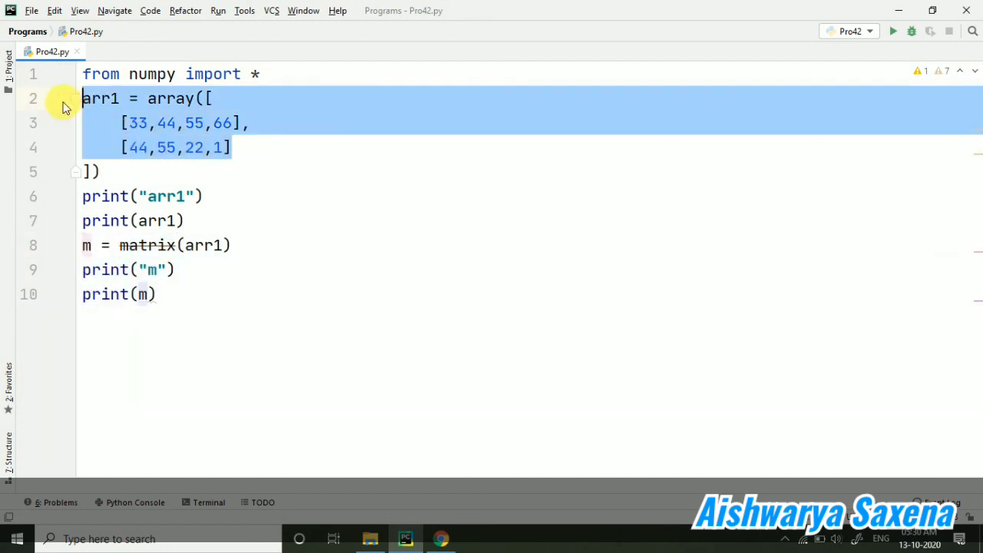
{"action": "left_click", "coordinate": [364, 268]}
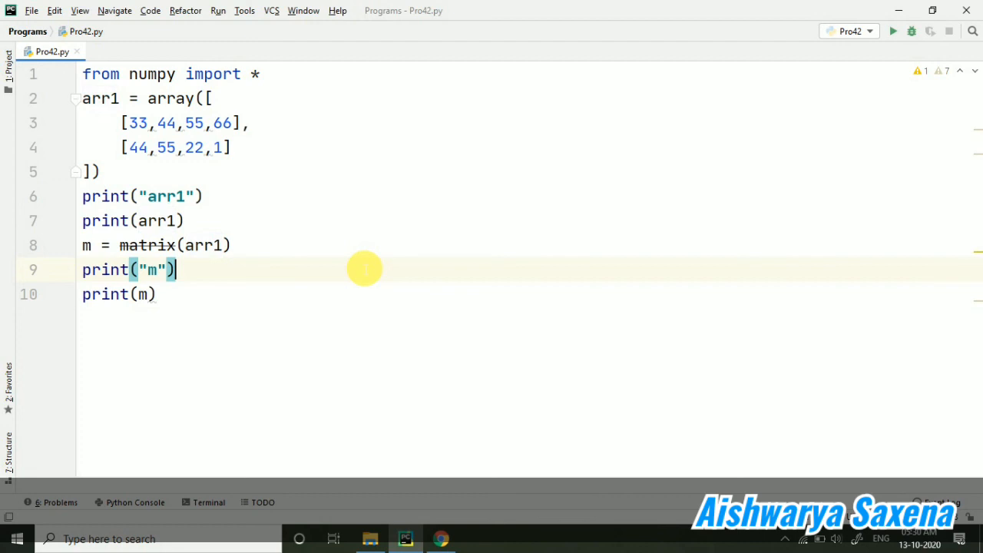